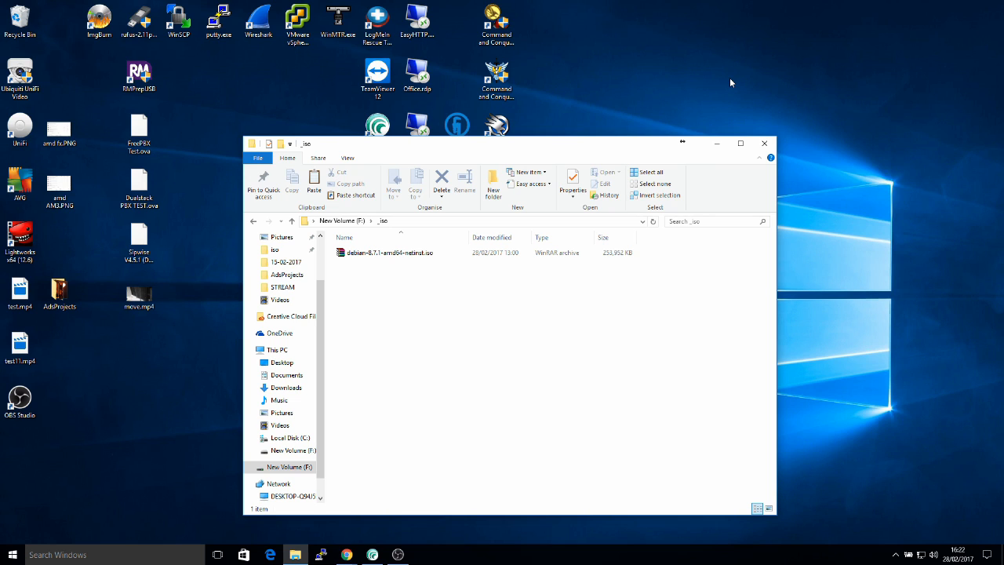
{"action": "mouse_move", "coordinate": [524, 132]}
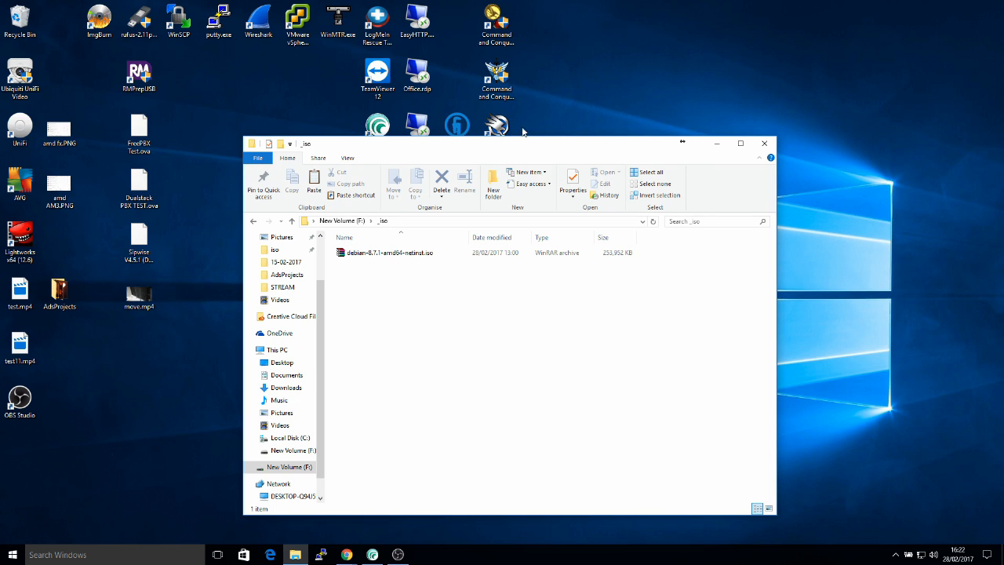
Leave the _iso folder window and bring up the Zalman ZM-VE350 product page.
{"action": "left_click_drag", "start_coordinate": [520, 143], "coordinate": [533, 122]}
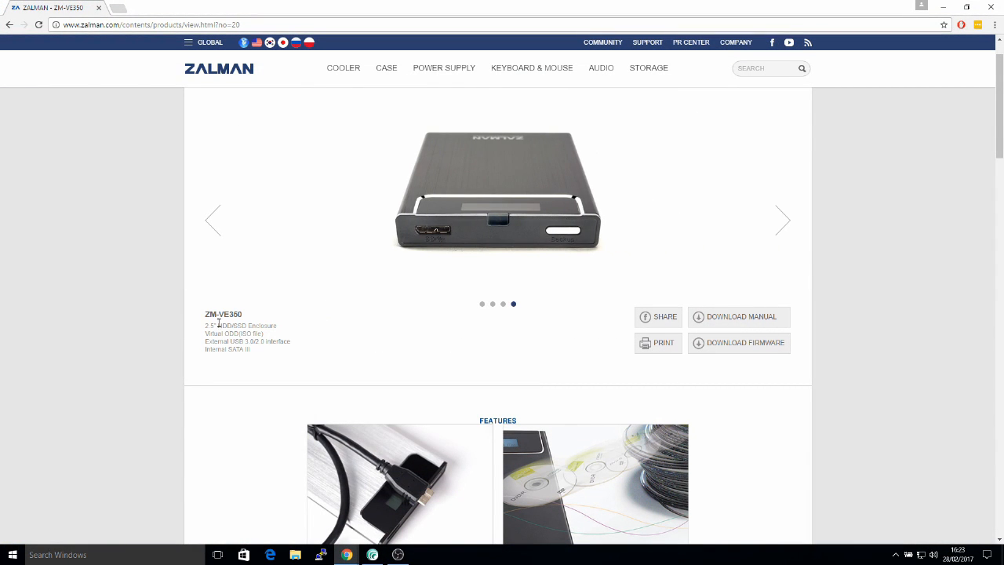
Download the ZM-VE350 firmware zip from zalman.com and open it in WinRAR.
{"action": "left_click", "coordinate": [481, 304]}
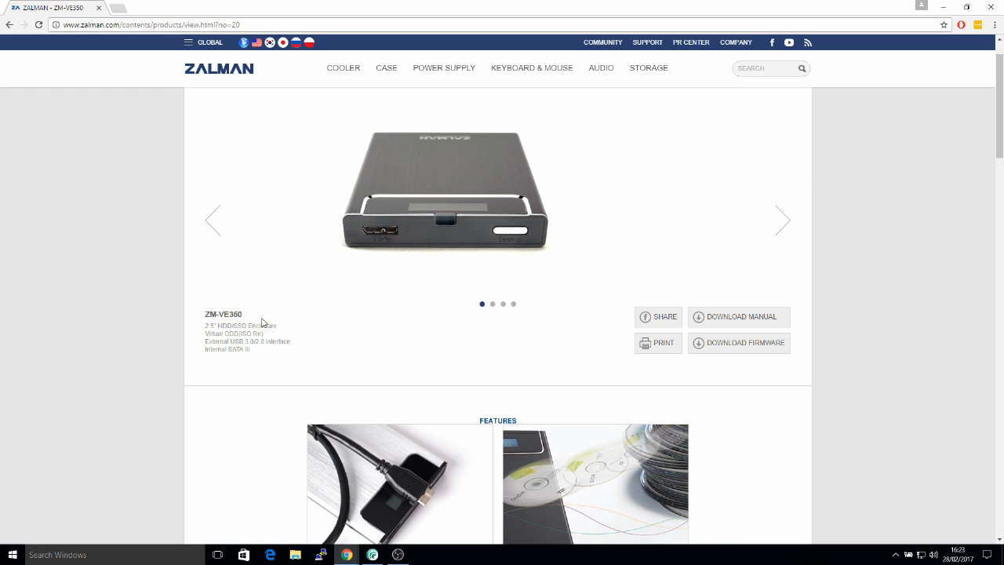
{"action": "left_click", "coordinate": [738, 341]}
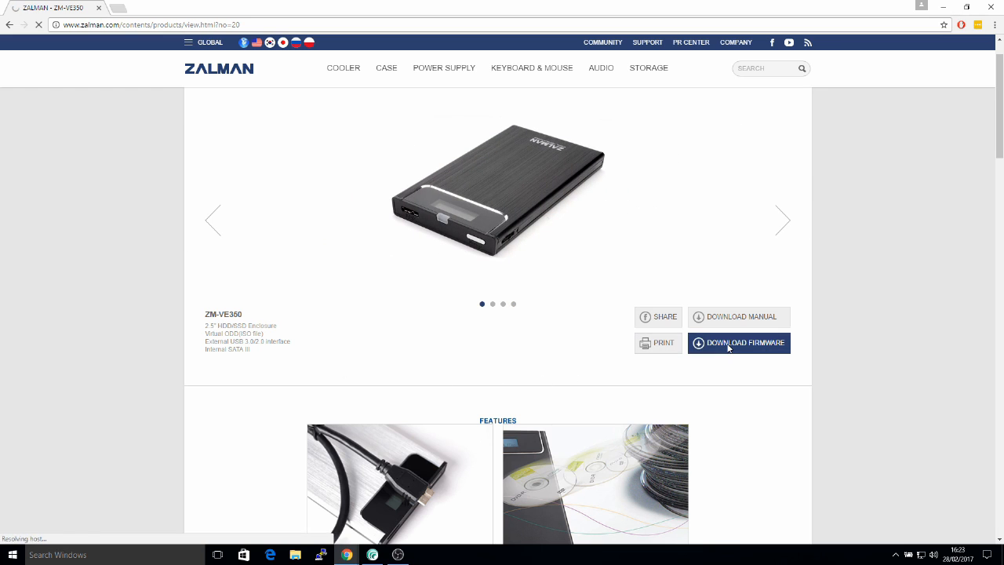
{"action": "left_click", "coordinate": [737, 342]}
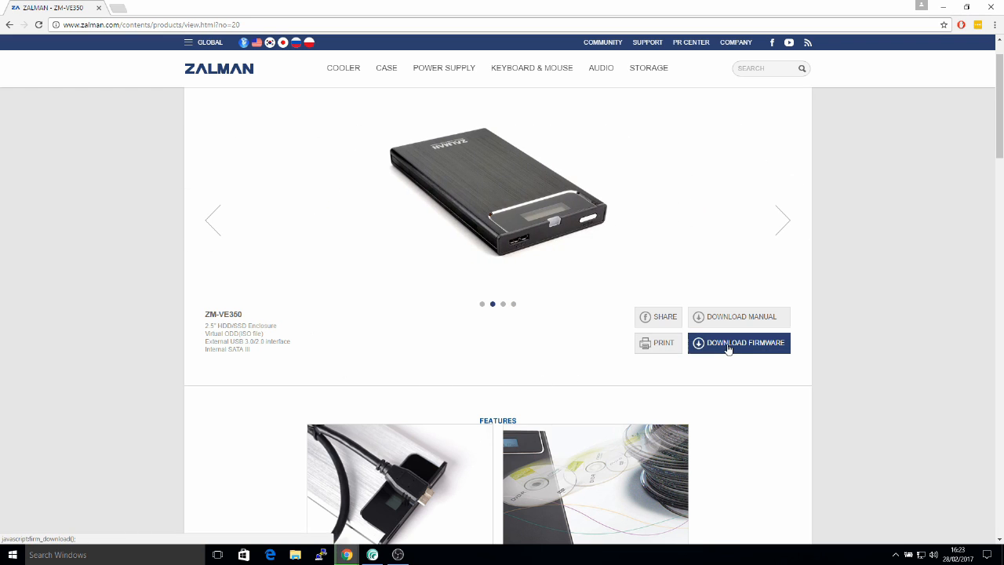
{"action": "left_click", "coordinate": [781, 220]}
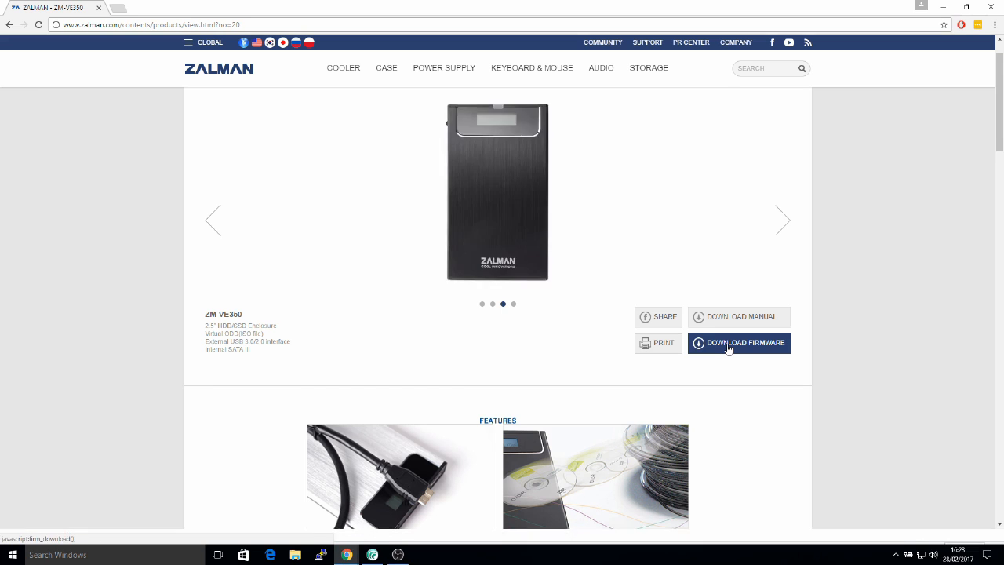
{"action": "left_click", "coordinate": [737, 342]}
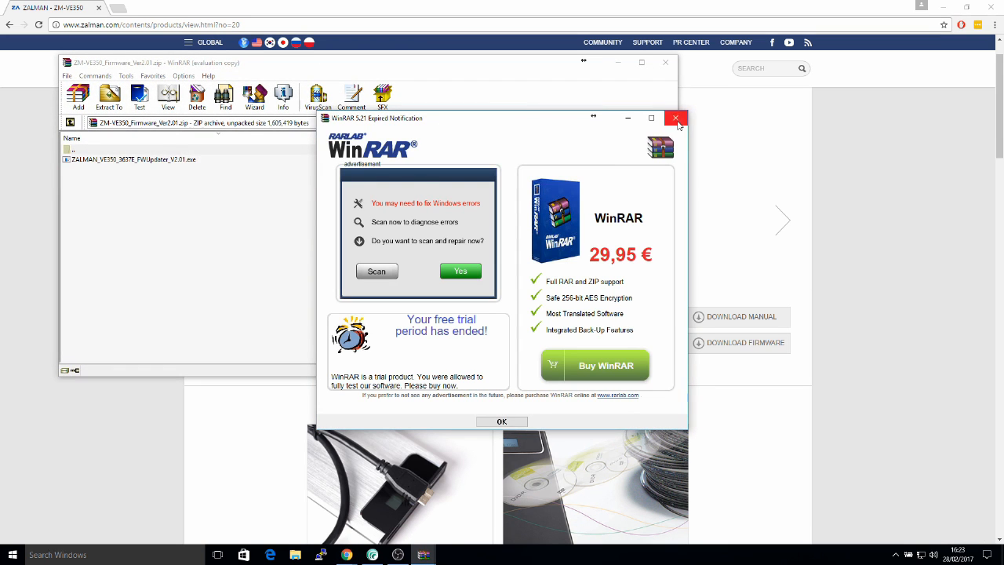
Run the FWUpdater exe from the archive, allowing UAC and declining to update the archive.
{"action": "left_click", "coordinate": [675, 117]}
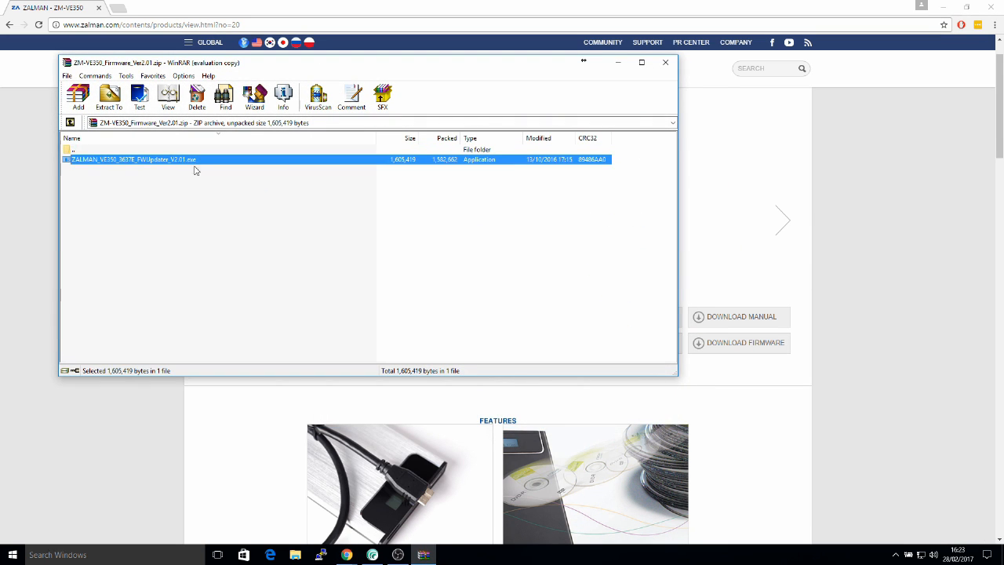
{"action": "double_click", "coordinate": [131, 160]}
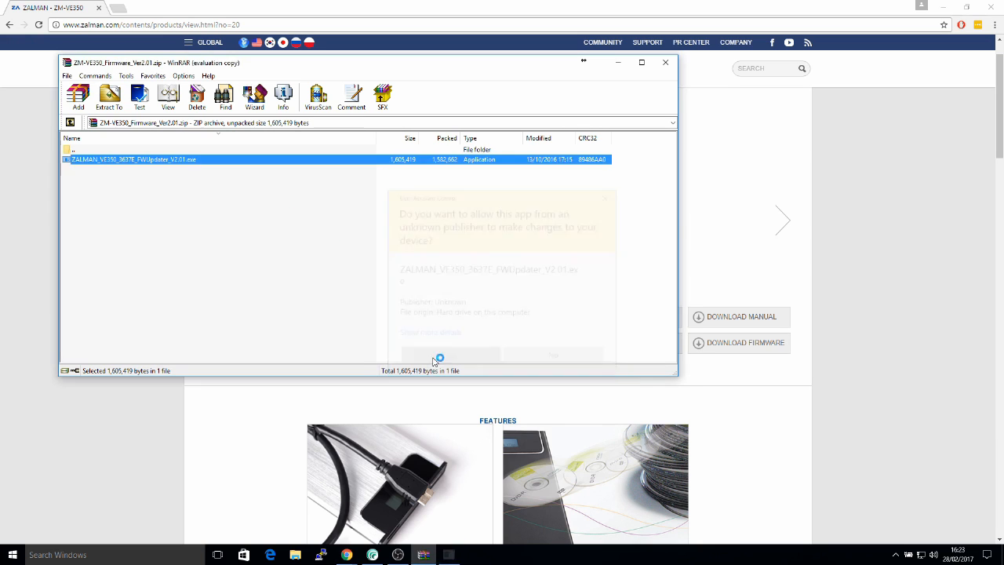
{"action": "left_click", "coordinate": [450, 354]}
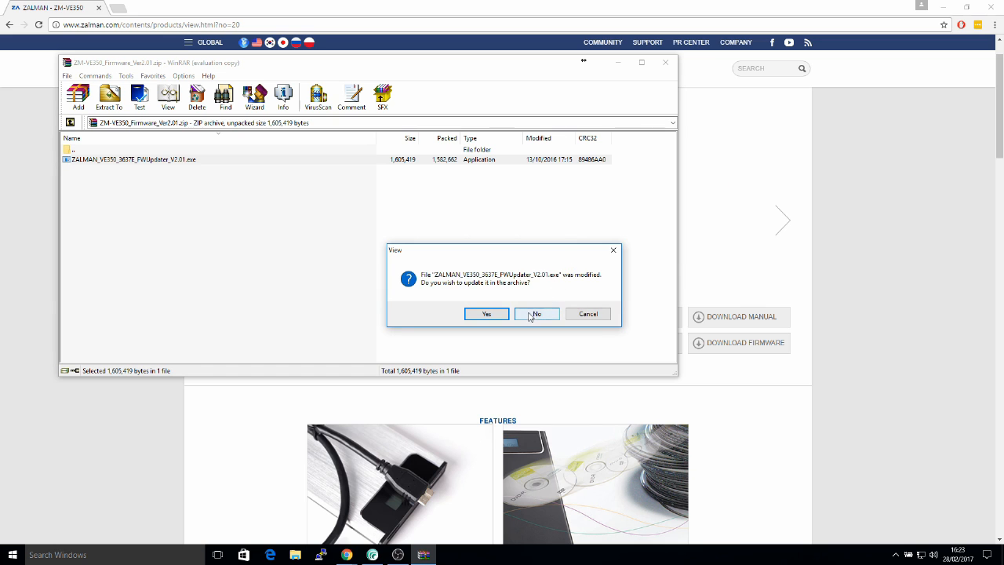
{"action": "left_click", "coordinate": [536, 314]}
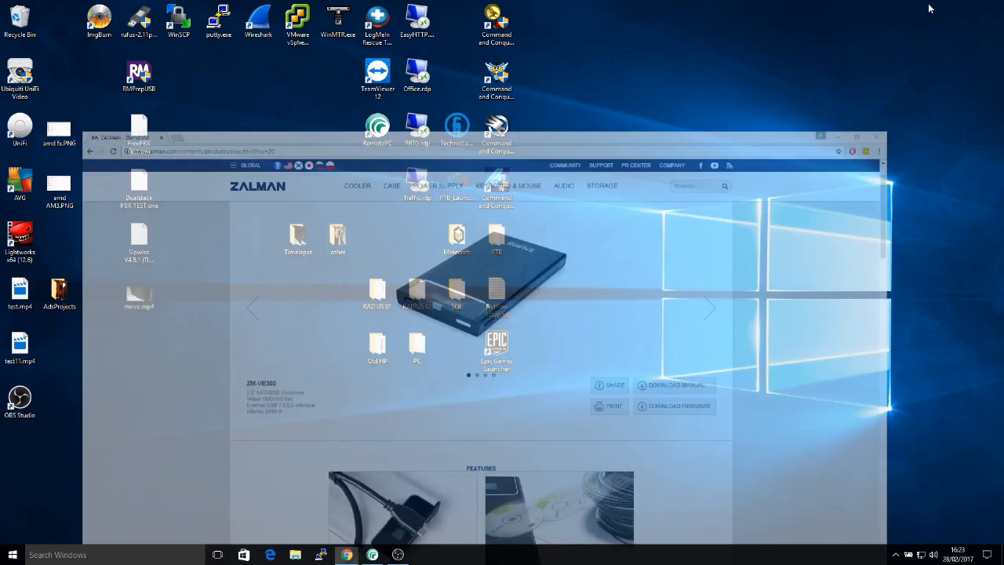
Launch RMPrepUSB as administrator and acknowledge the large-drive and large storage device warnings.
{"action": "left_click", "coordinate": [875, 135]}
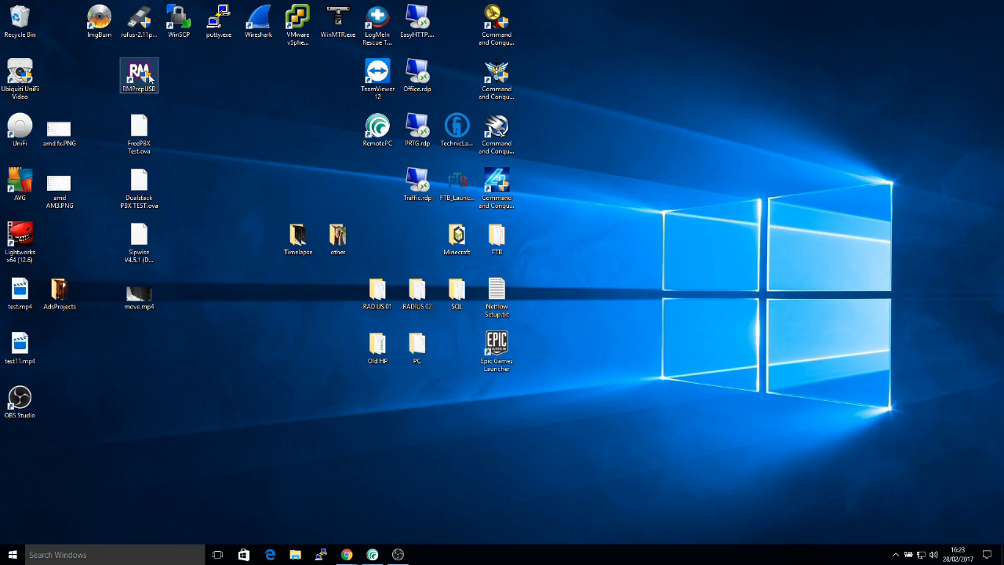
{"action": "double_click", "coordinate": [138, 75]}
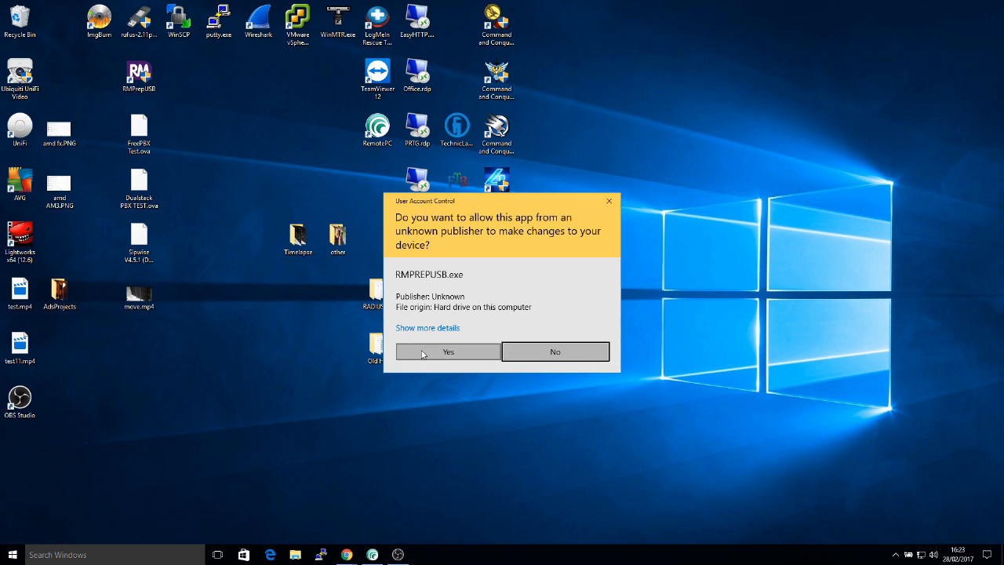
{"action": "left_click", "coordinate": [449, 351]}
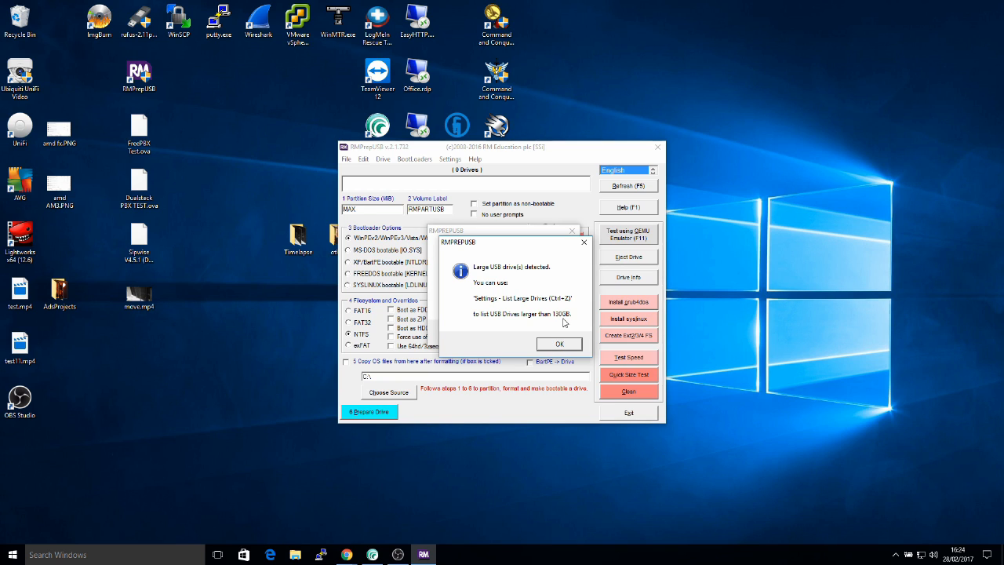
{"action": "left_click", "coordinate": [558, 344]}
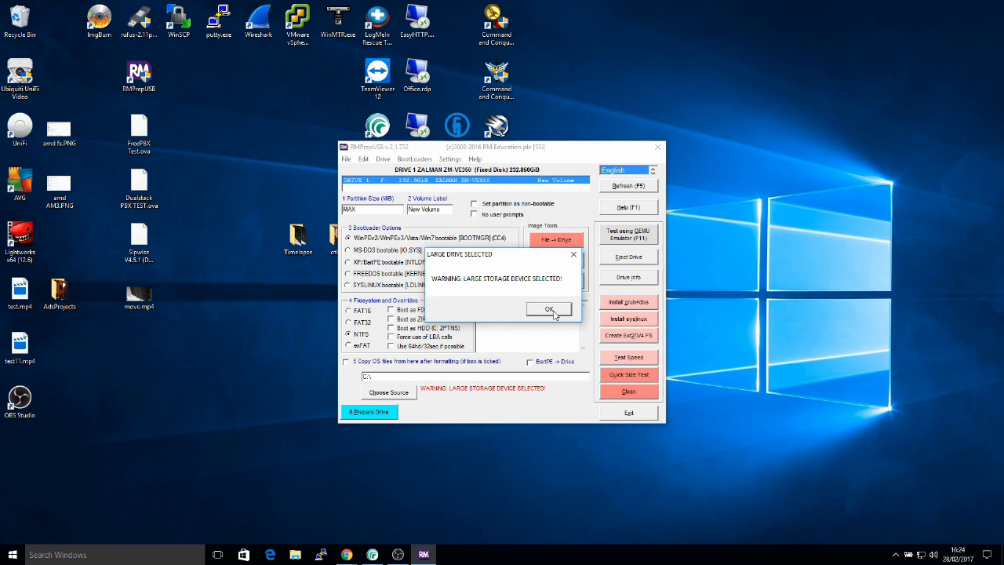
{"action": "left_click", "coordinate": [549, 308]}
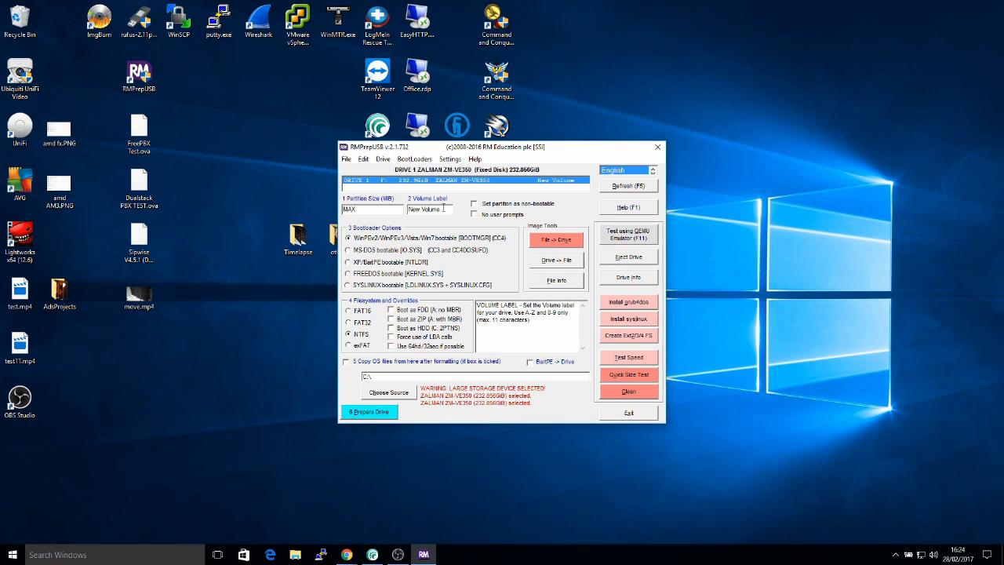
{"action": "mouse_move", "coordinate": [429, 209]}
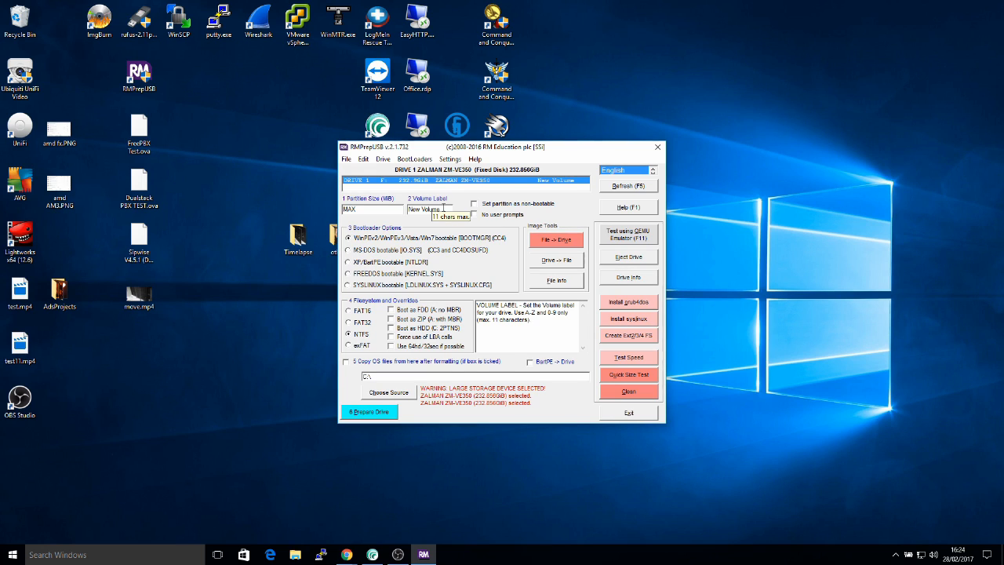
{"action": "mouse_move", "coordinate": [455, 197]}
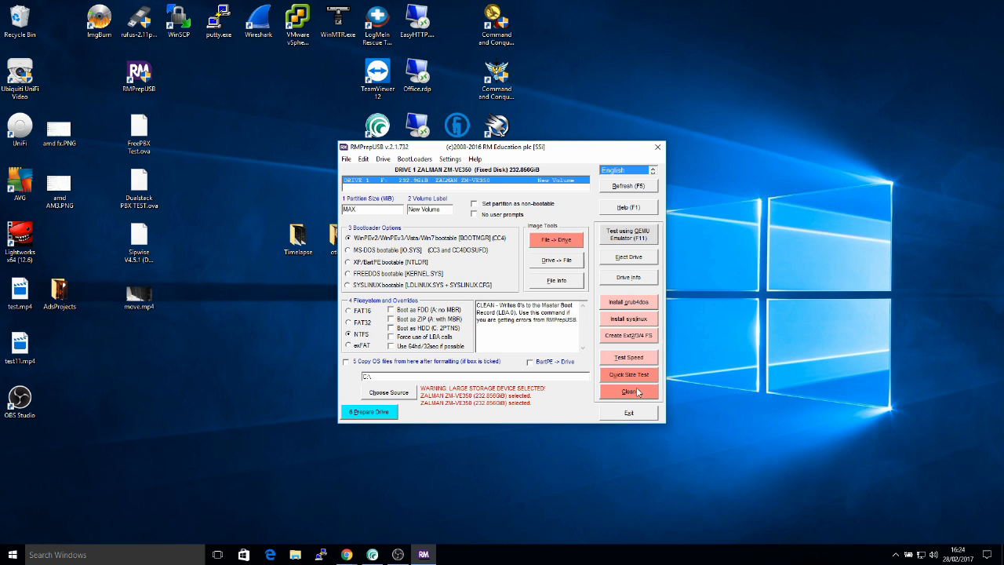
Clean the ZALMAN ZM-VE350 drive, confirm the erase, reselect it as target and acknowledge the no-drive-letter warning.
{"action": "left_click", "coordinate": [627, 392]}
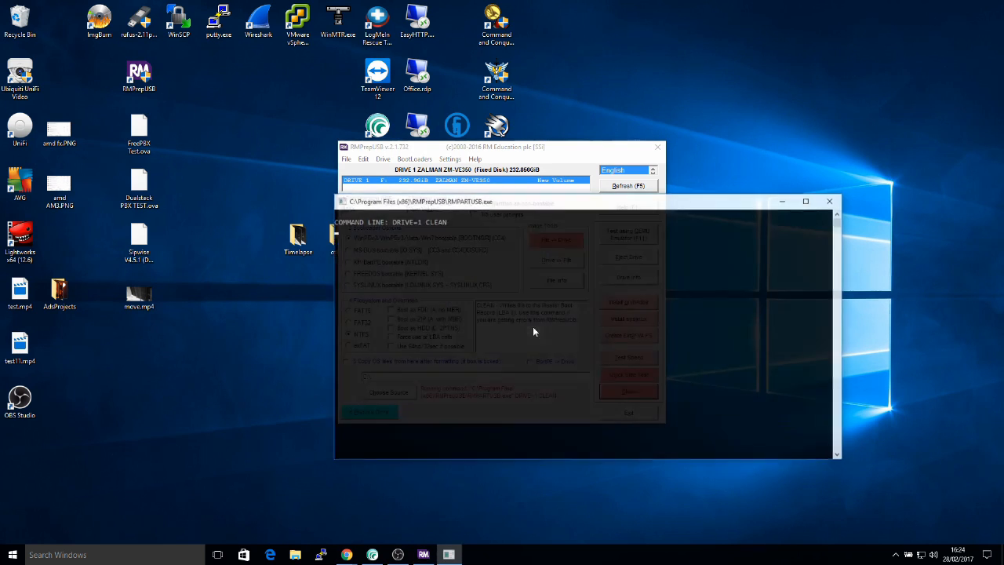
{"action": "left_click", "coordinate": [368, 411]}
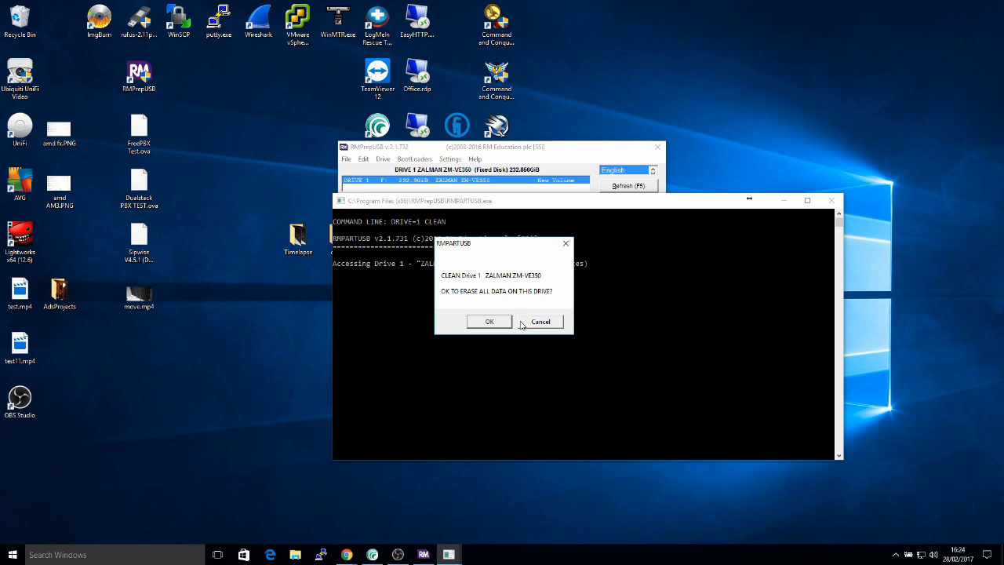
{"action": "left_click", "coordinate": [490, 322]}
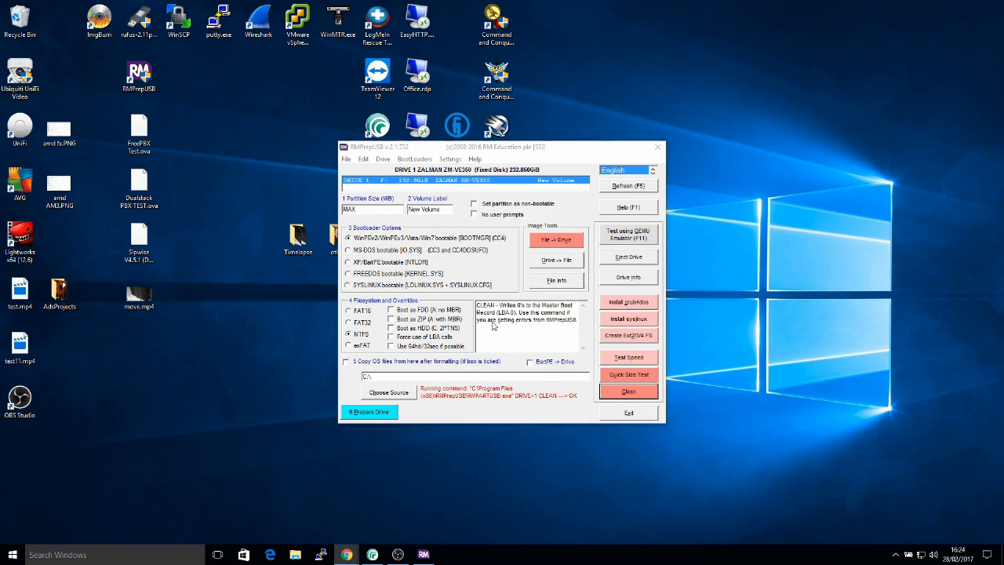
{"action": "mouse_move", "coordinate": [538, 190]}
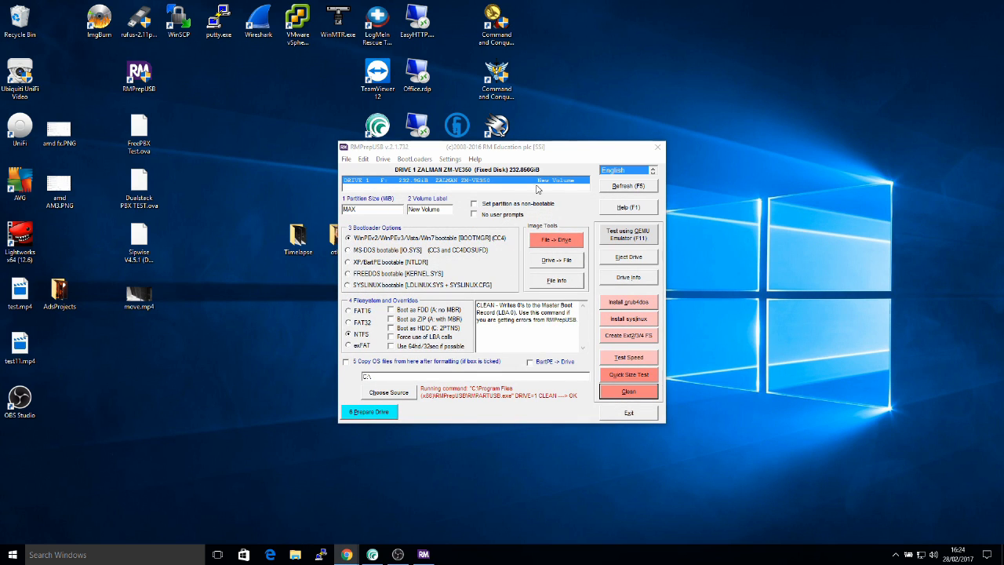
{"action": "mouse_move", "coordinate": [557, 192]}
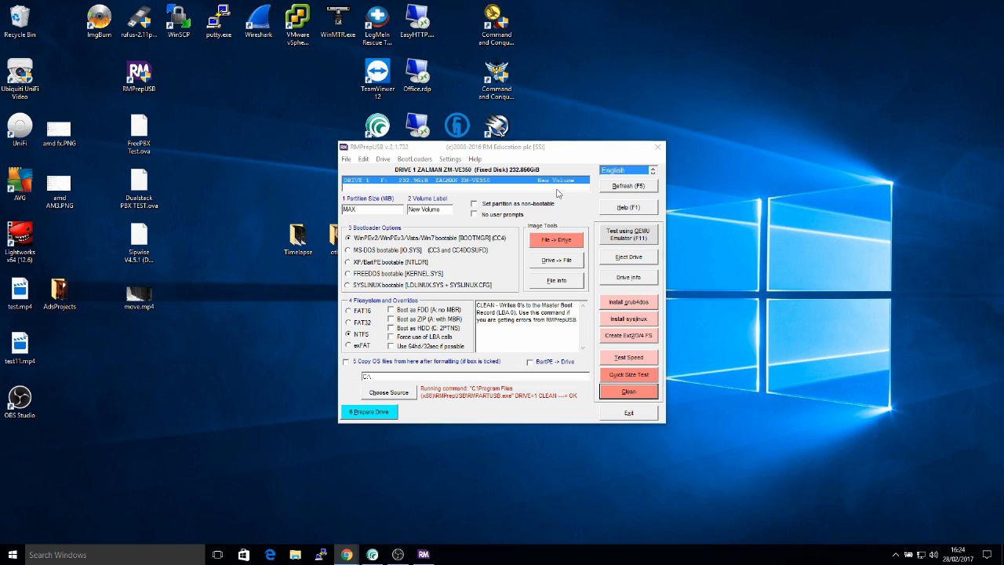
{"action": "mouse_move", "coordinate": [386, 186]}
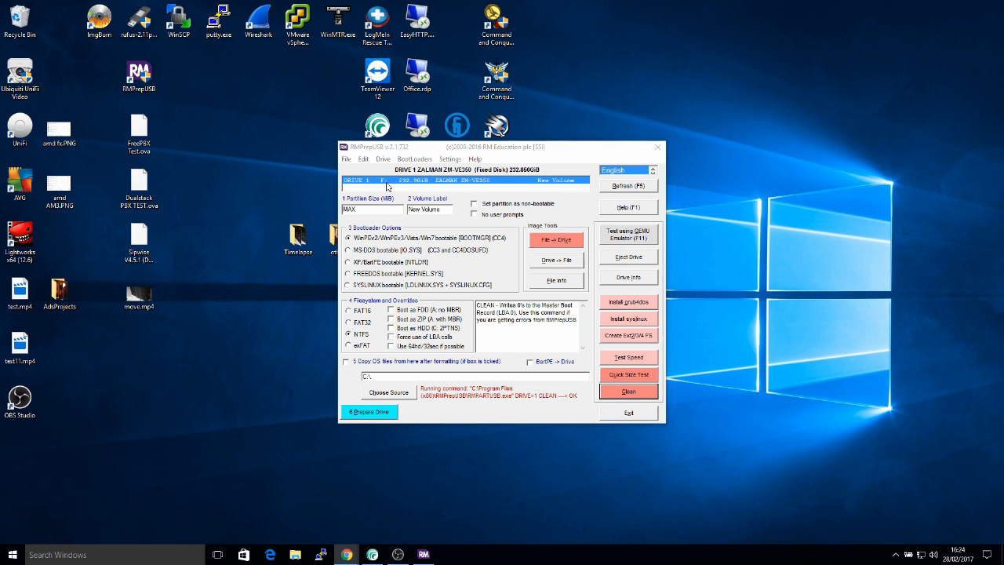
{"action": "mouse_move", "coordinate": [423, 217]}
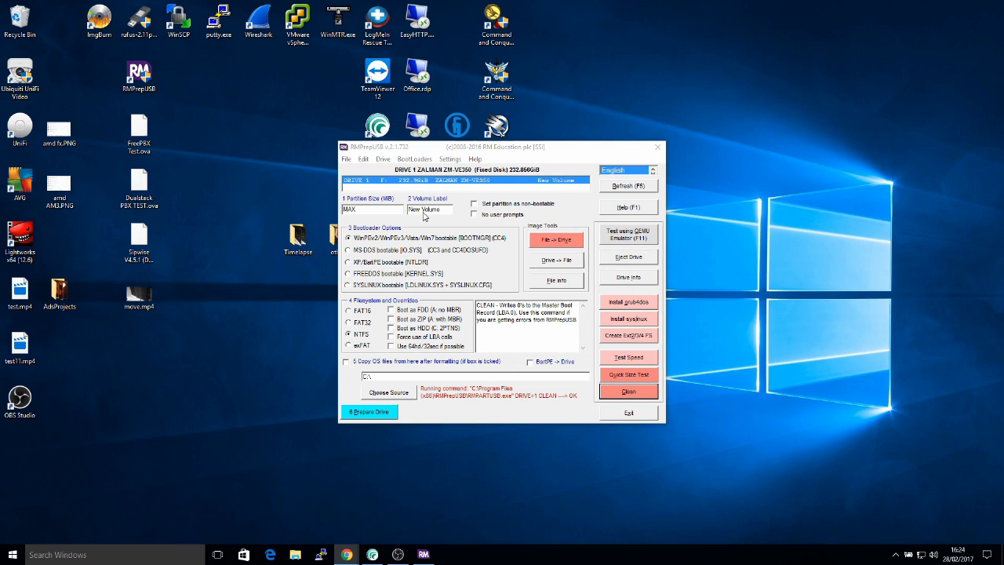
{"action": "left_click", "coordinate": [369, 411]}
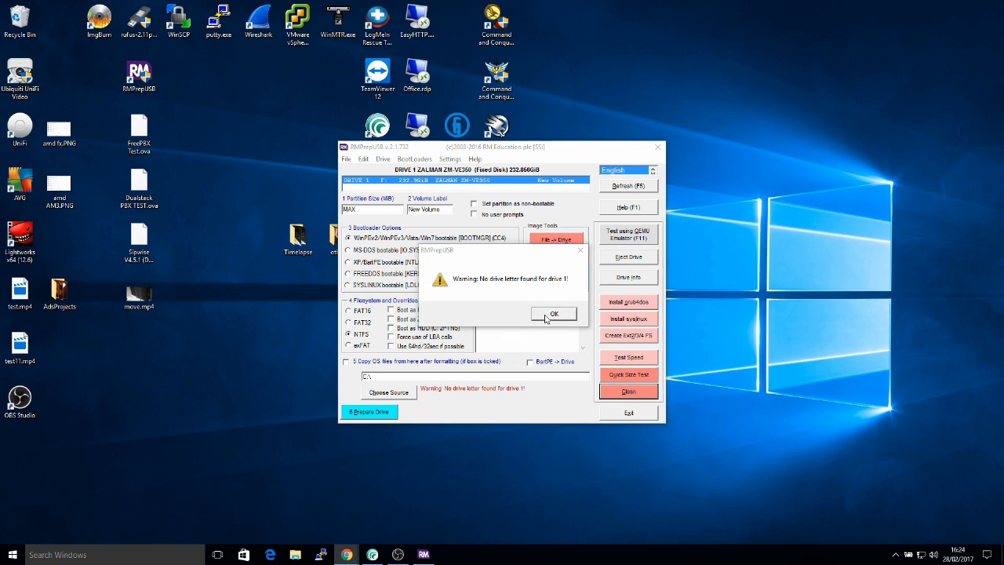
{"action": "left_click", "coordinate": [553, 313]}
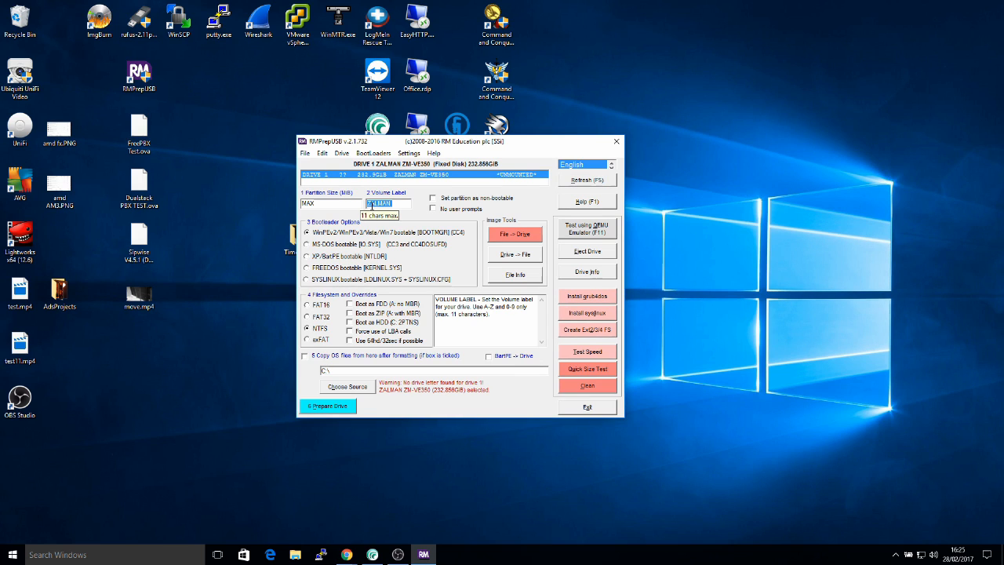
{"action": "mouse_move", "coordinate": [321, 232]}
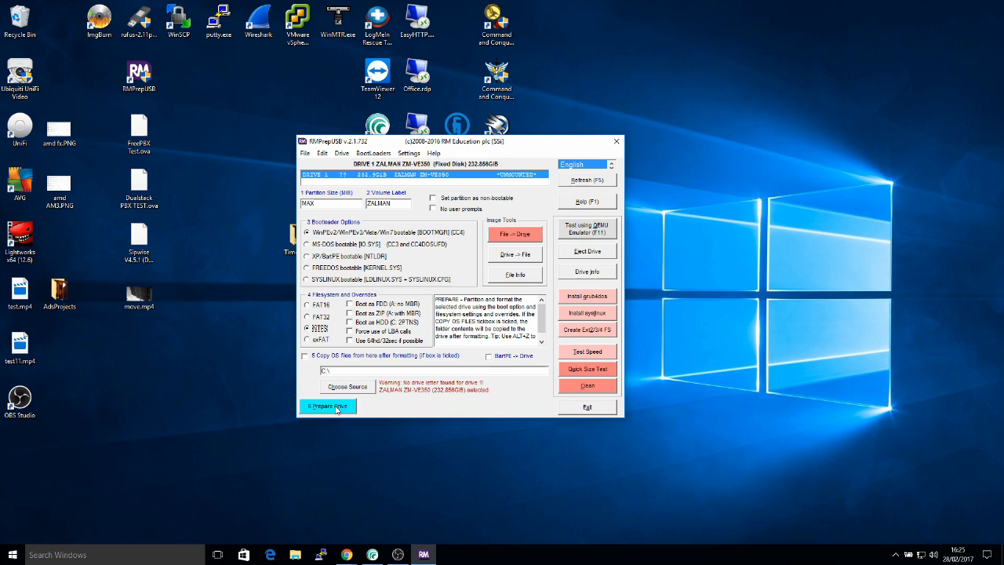
Prepare the drive as NTFS with volume label ZALMAN, confirming the repartition and large-size prompts.
{"action": "left_click", "coordinate": [327, 404]}
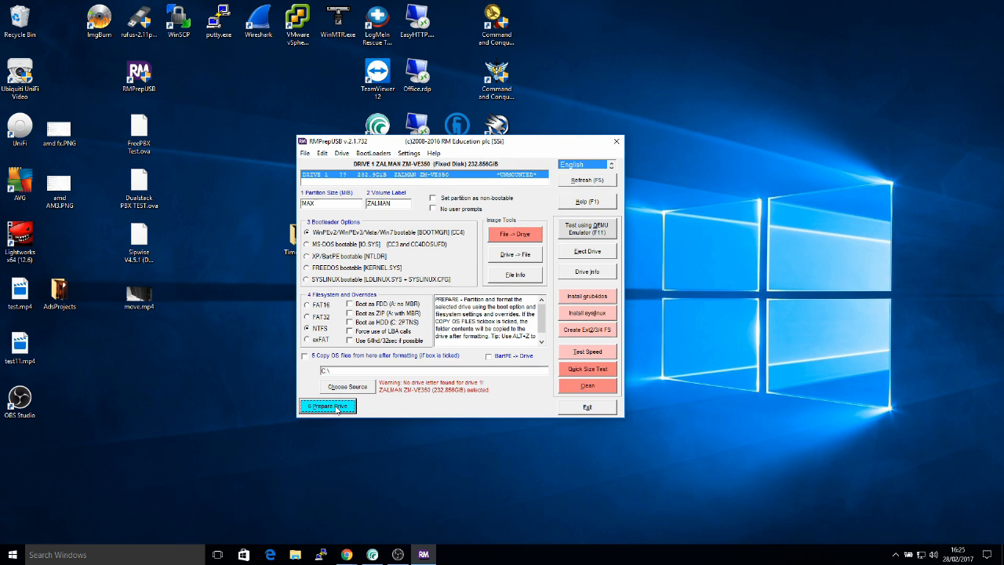
{"action": "left_click", "coordinate": [327, 405]}
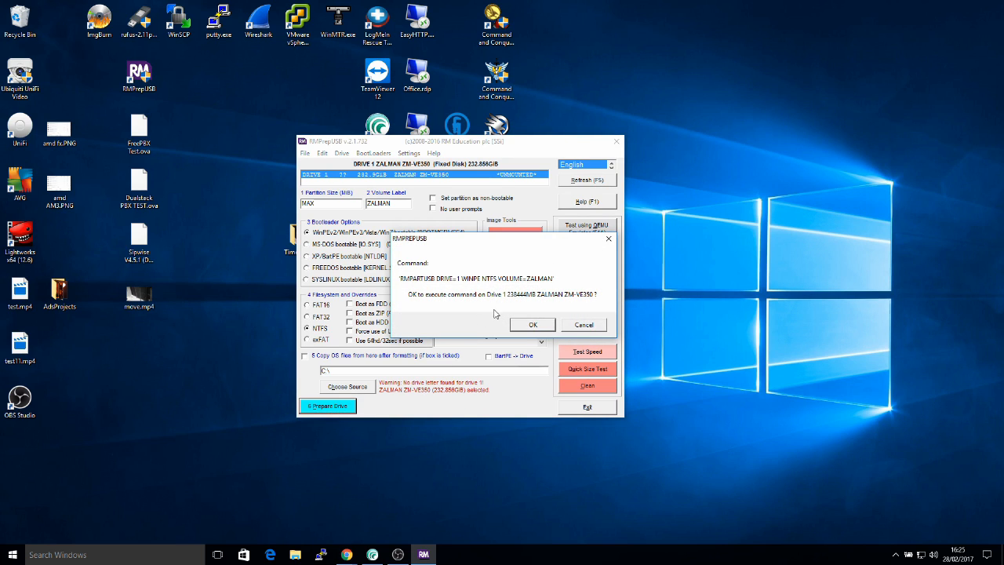
{"action": "left_click", "coordinate": [534, 324]}
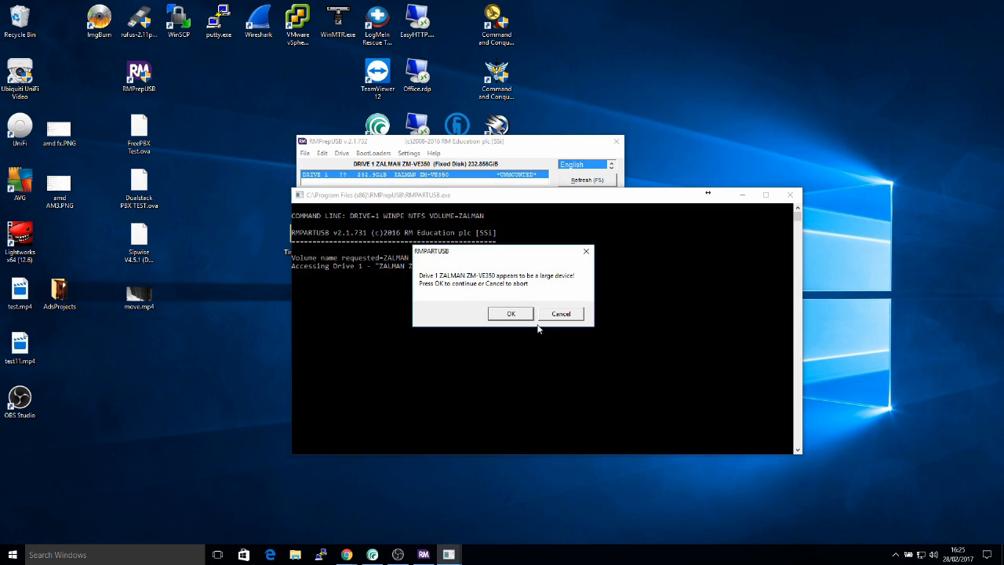
{"action": "left_click", "coordinate": [511, 314]}
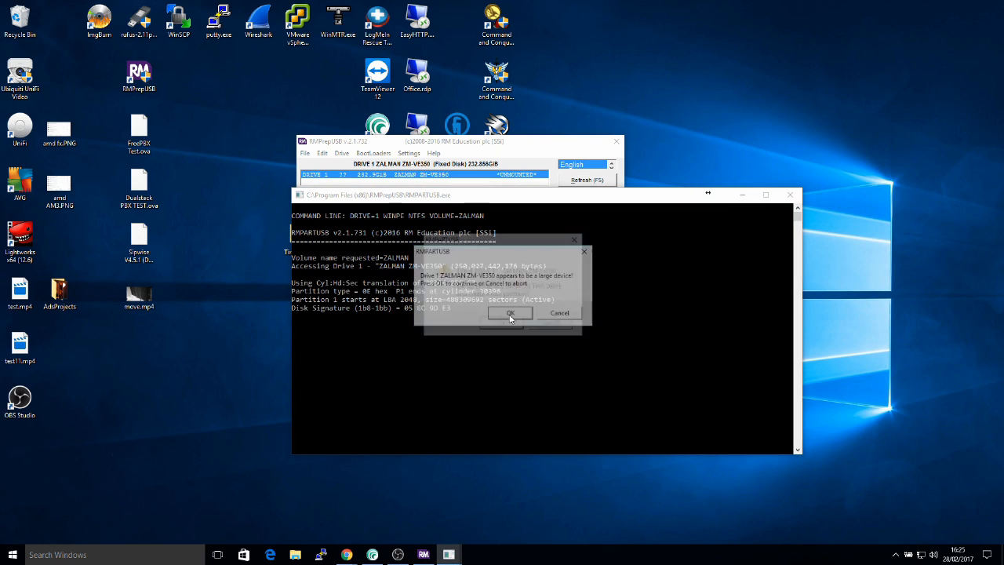
{"action": "left_click", "coordinate": [510, 314]}
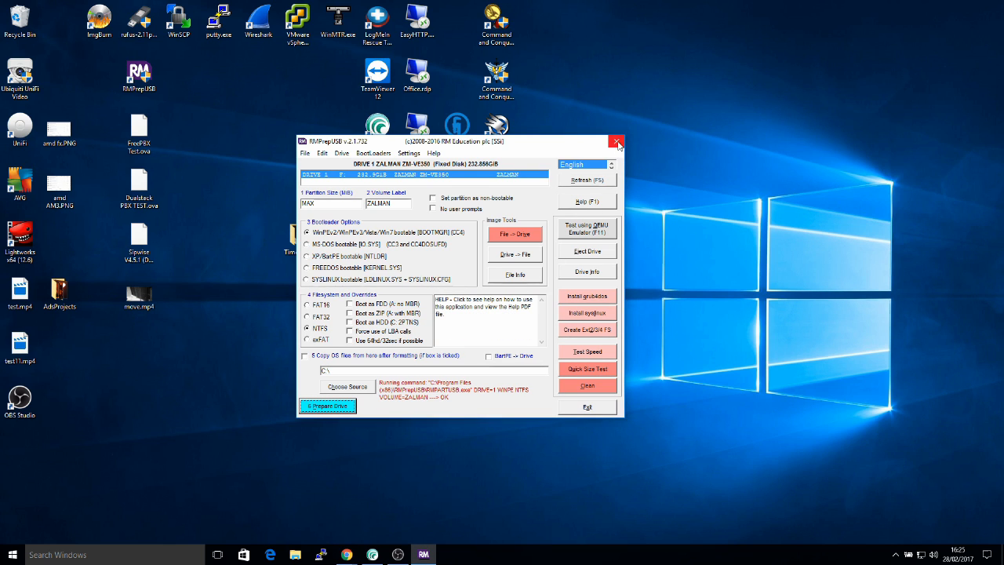
Close RMPrepUSB and create a new _iso folder on the ZALMAN (F:) drive.
{"action": "left_click", "coordinate": [616, 141]}
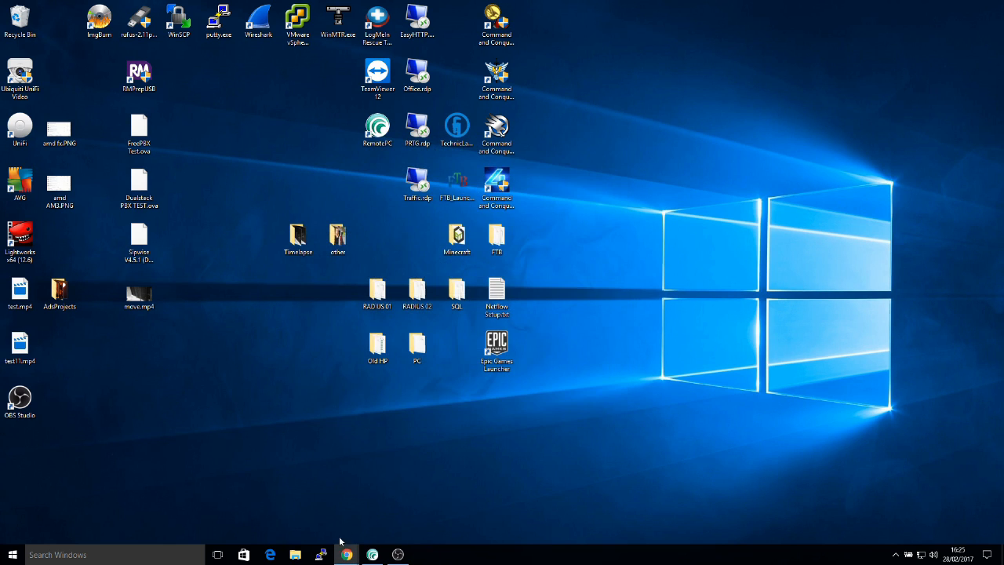
{"action": "left_click", "coordinate": [295, 555]}
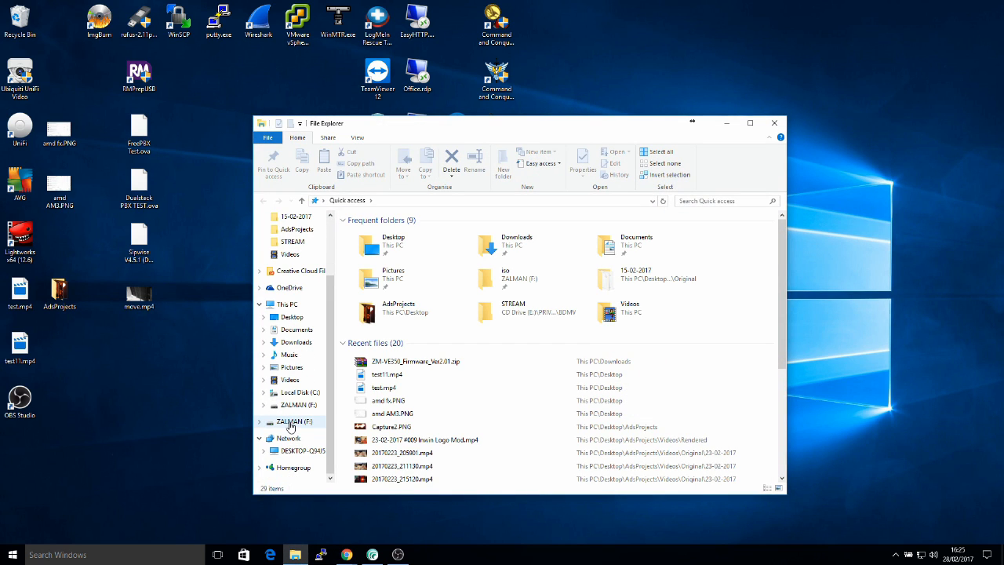
{"action": "left_click", "coordinate": [290, 420]}
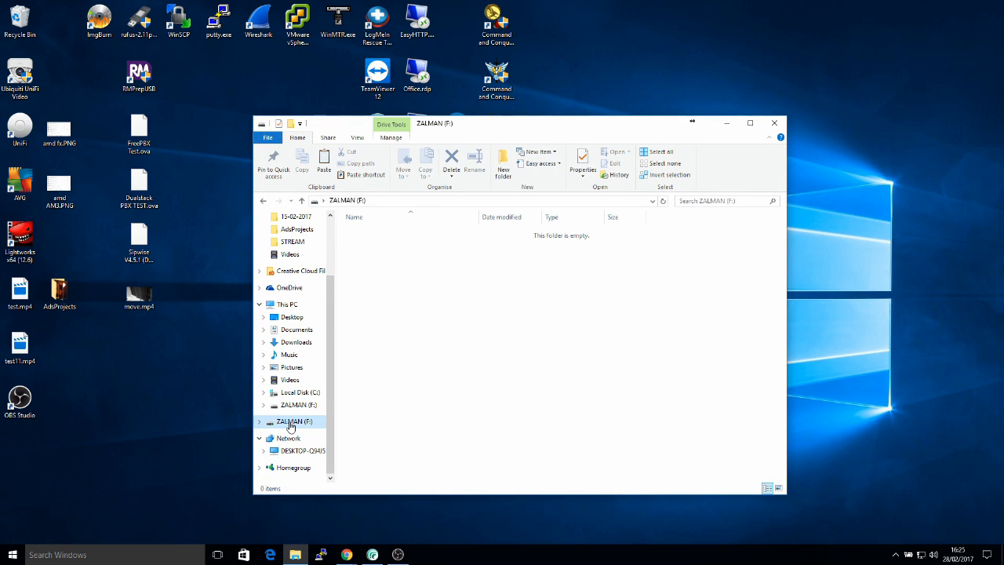
{"action": "mouse_move", "coordinate": [400, 296]}
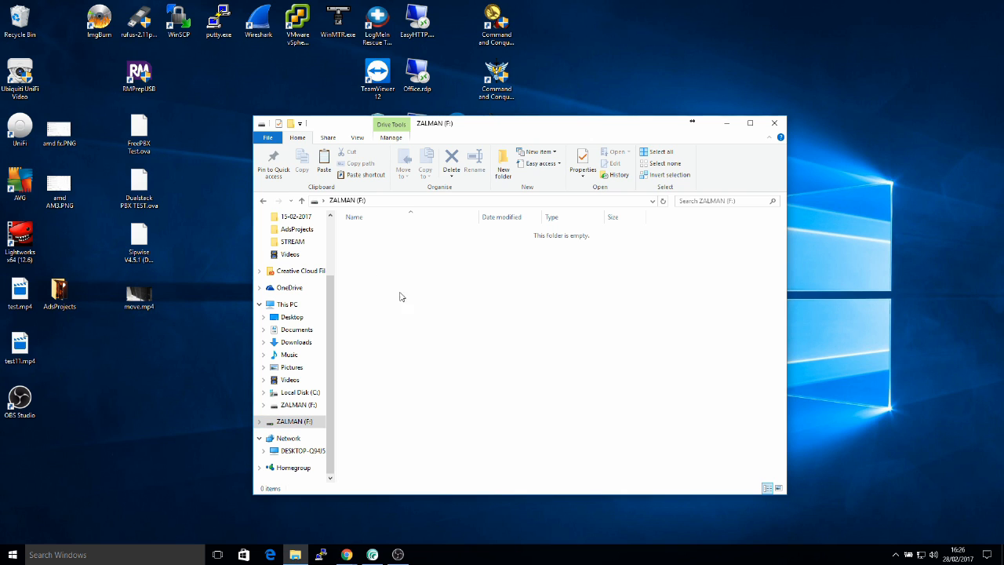
{"action": "left_click", "coordinate": [502, 160]}
{"action": "type", "text": "_iso"}
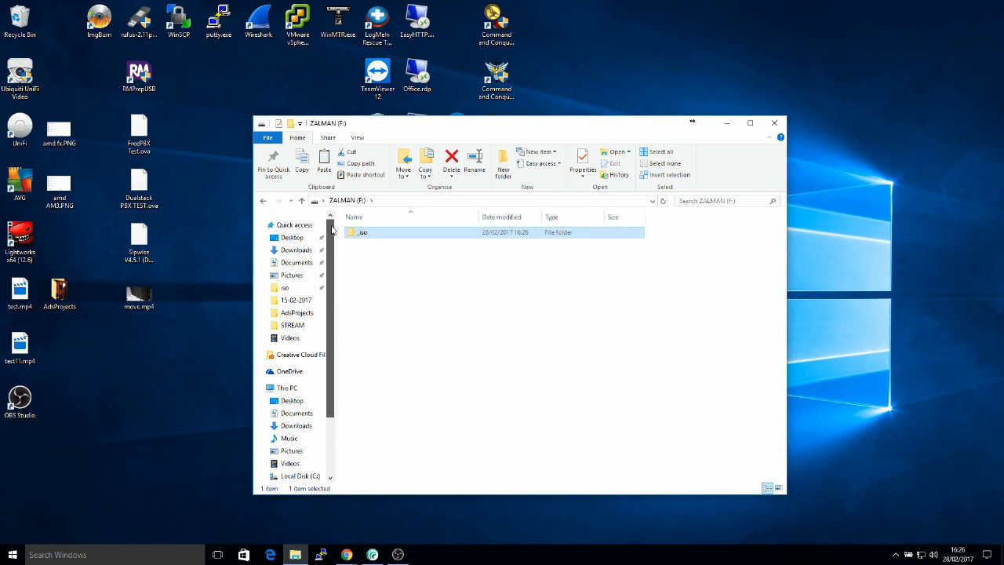
Copy the Debian netinst ISO from Downloads and go into the _iso folder on ZALMAN to paste it.
{"action": "left_click", "coordinate": [295, 249]}
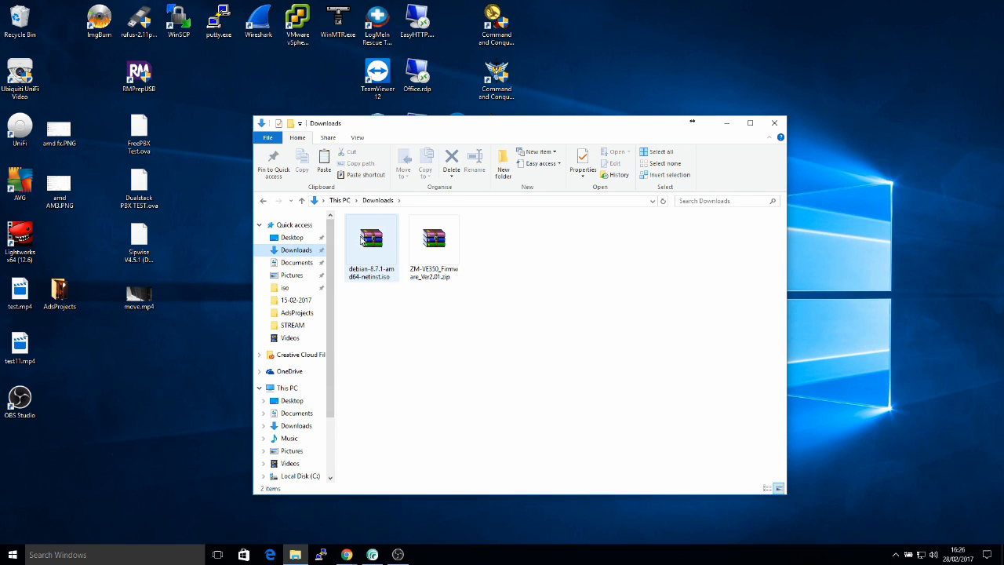
{"action": "left_click", "coordinate": [370, 243]}
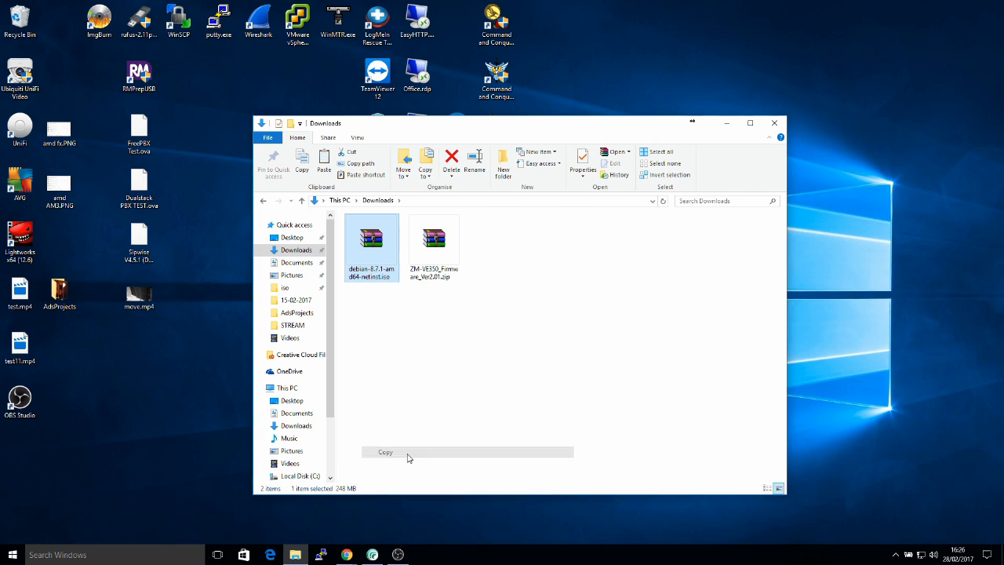
{"action": "left_click", "coordinate": [298, 433]}
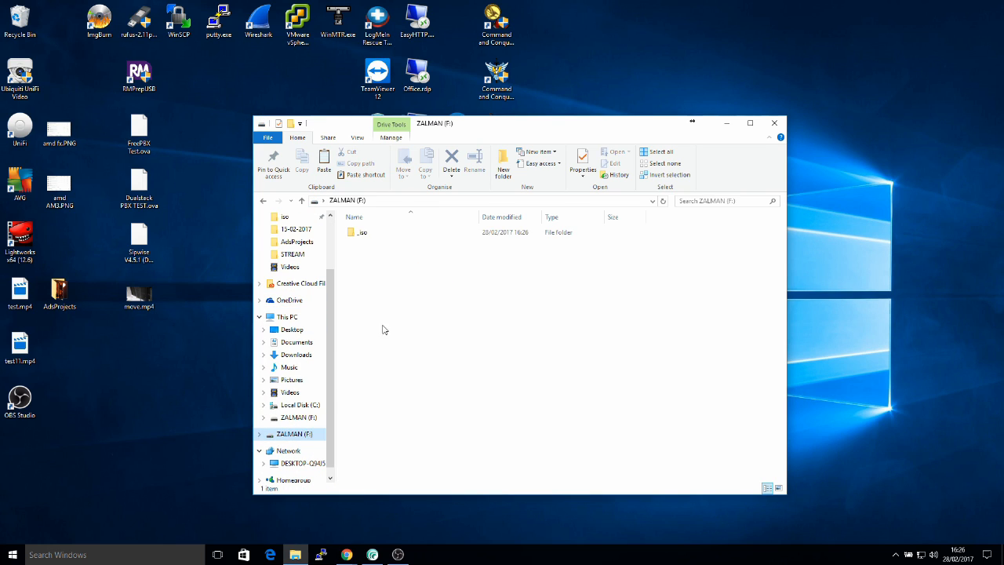
{"action": "double_click", "coordinate": [362, 232]}
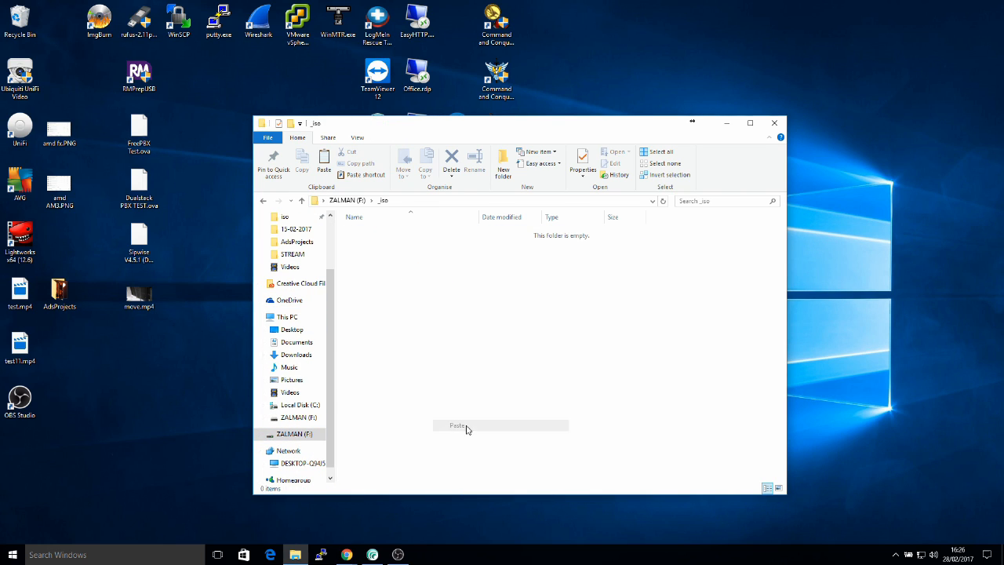